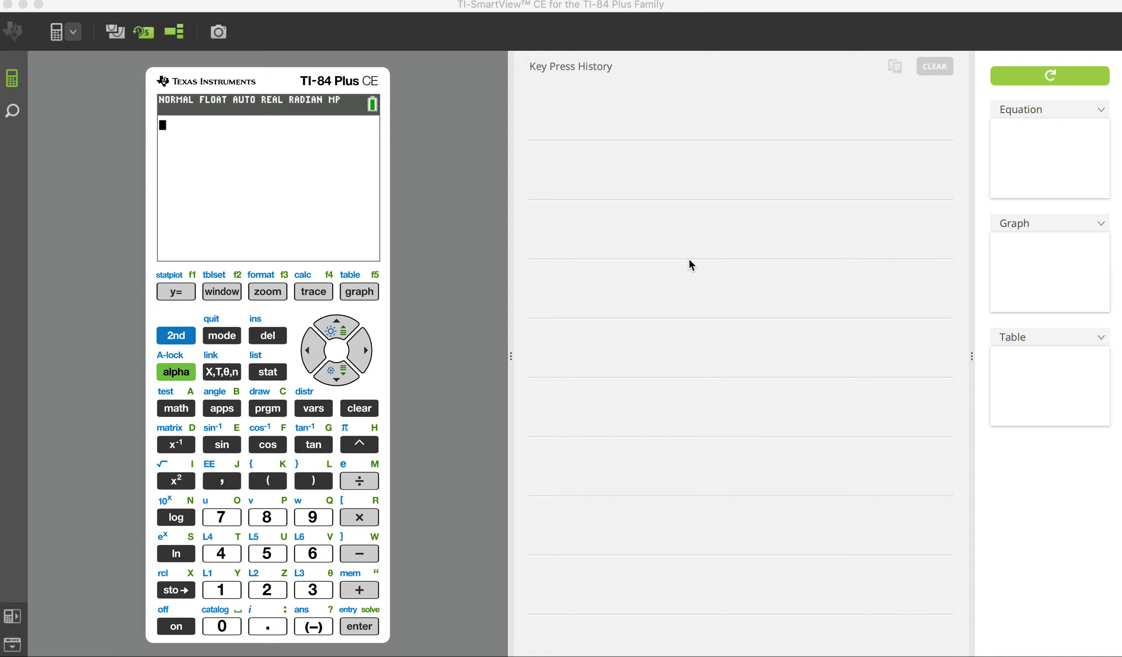
pyautogui.moveTo(682, 265)
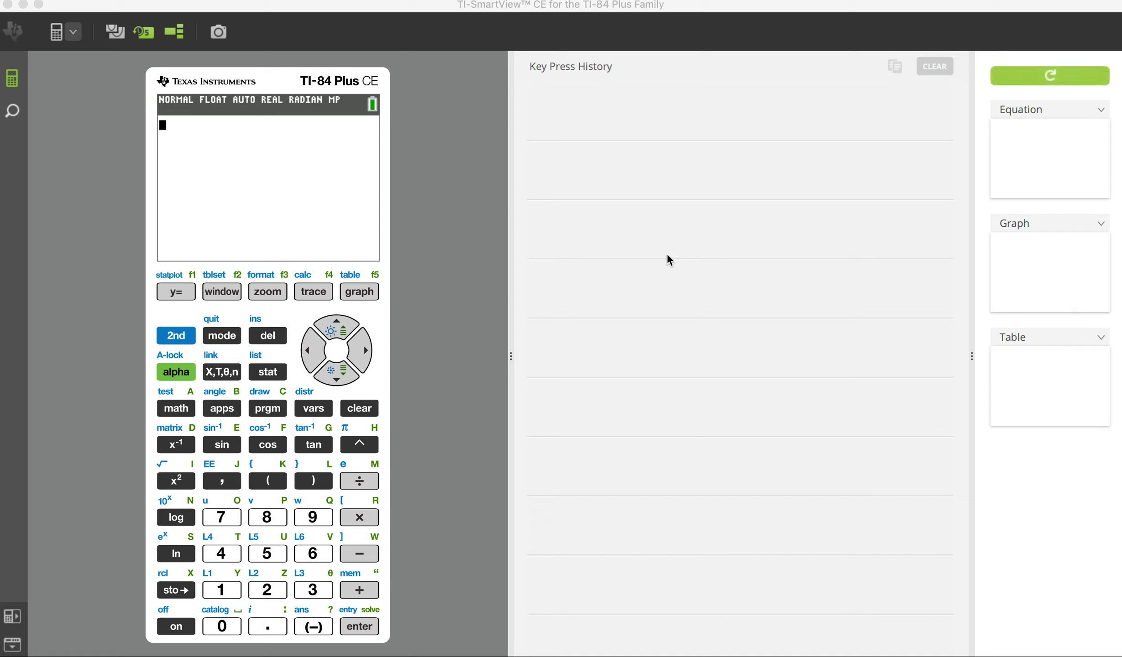
pyautogui.moveTo(666, 259)
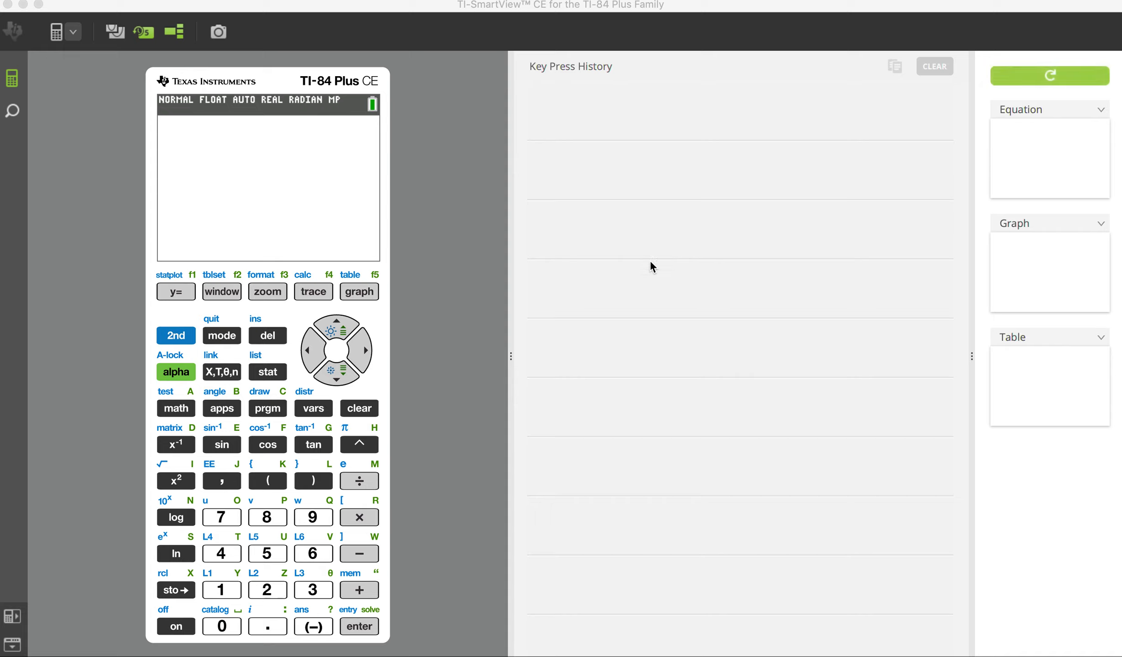
pyautogui.moveTo(659, 266)
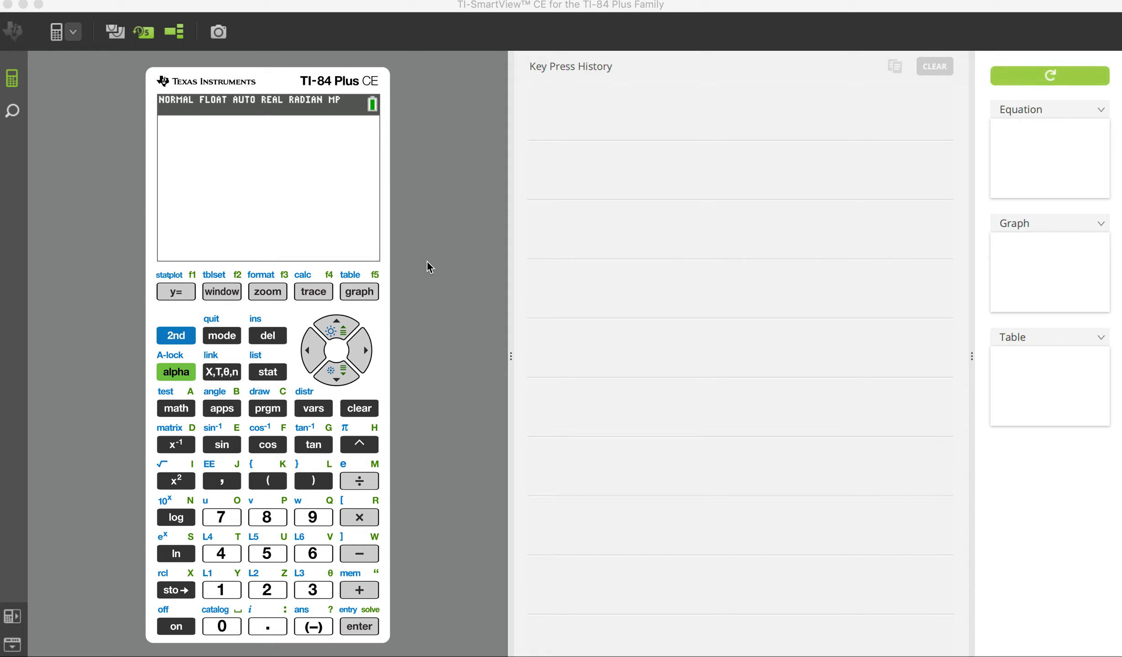
pyautogui.moveTo(402, 397)
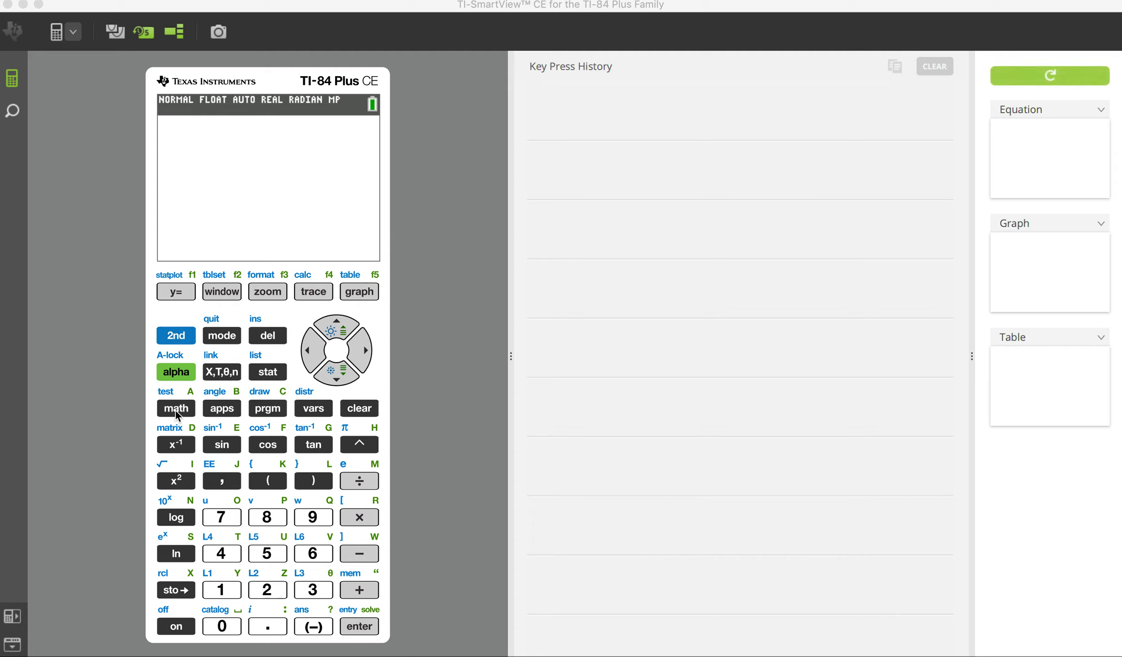
# Reach the PROB list in the MATH menu where randInt( is offered
pyautogui.click(175, 408)
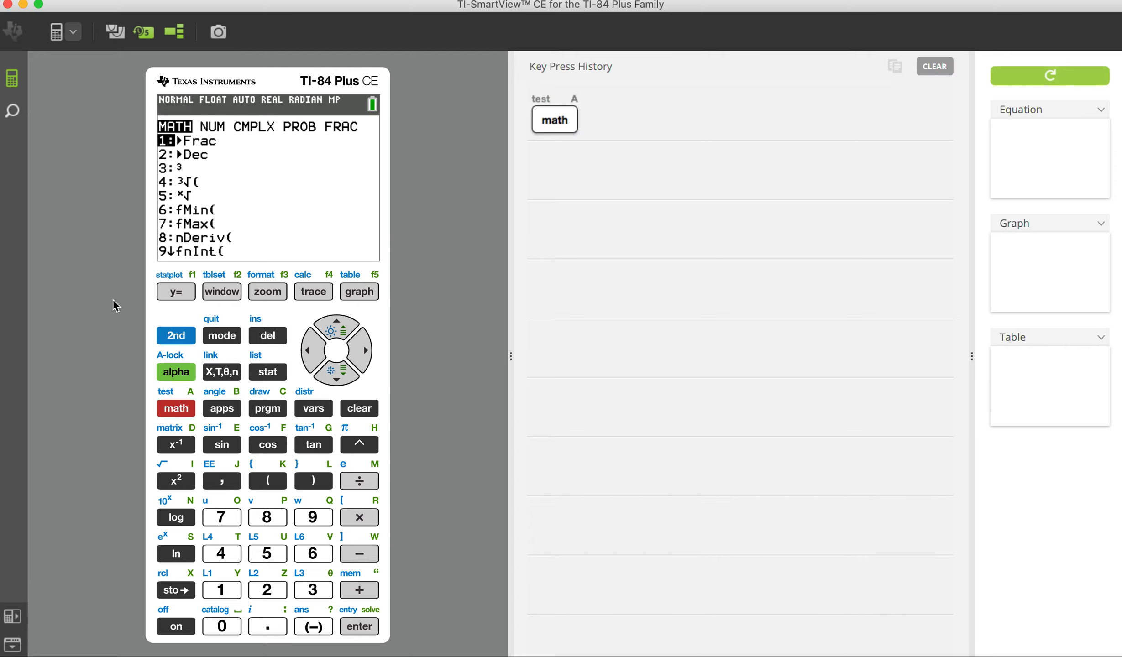
pyautogui.moveTo(303, 321)
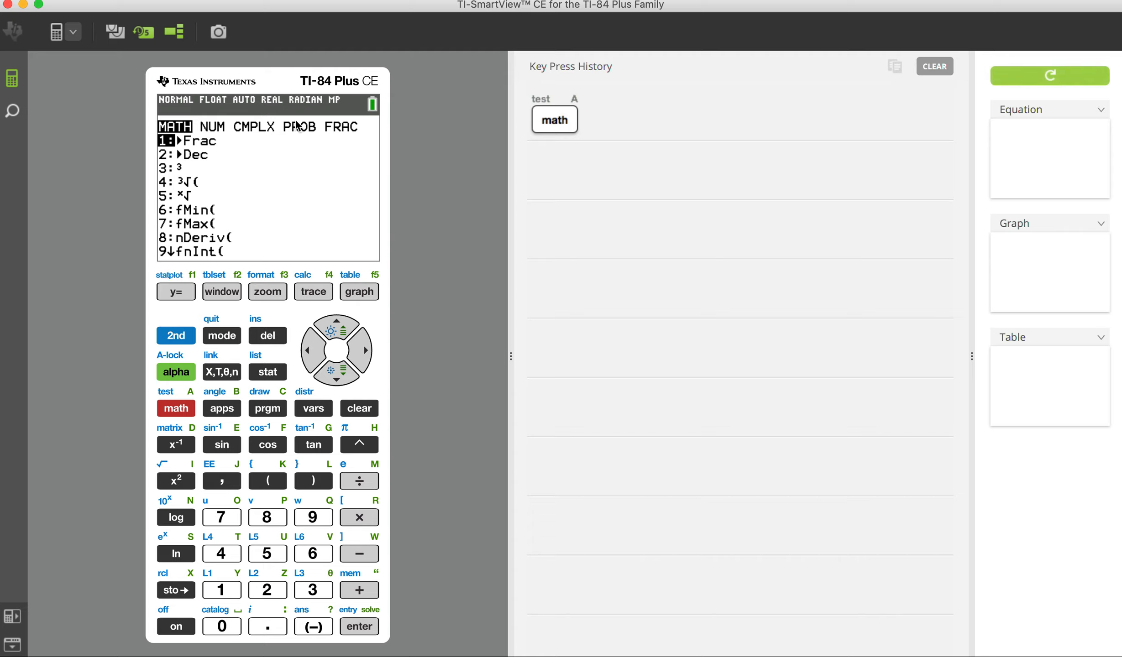
pyautogui.moveTo(362, 357)
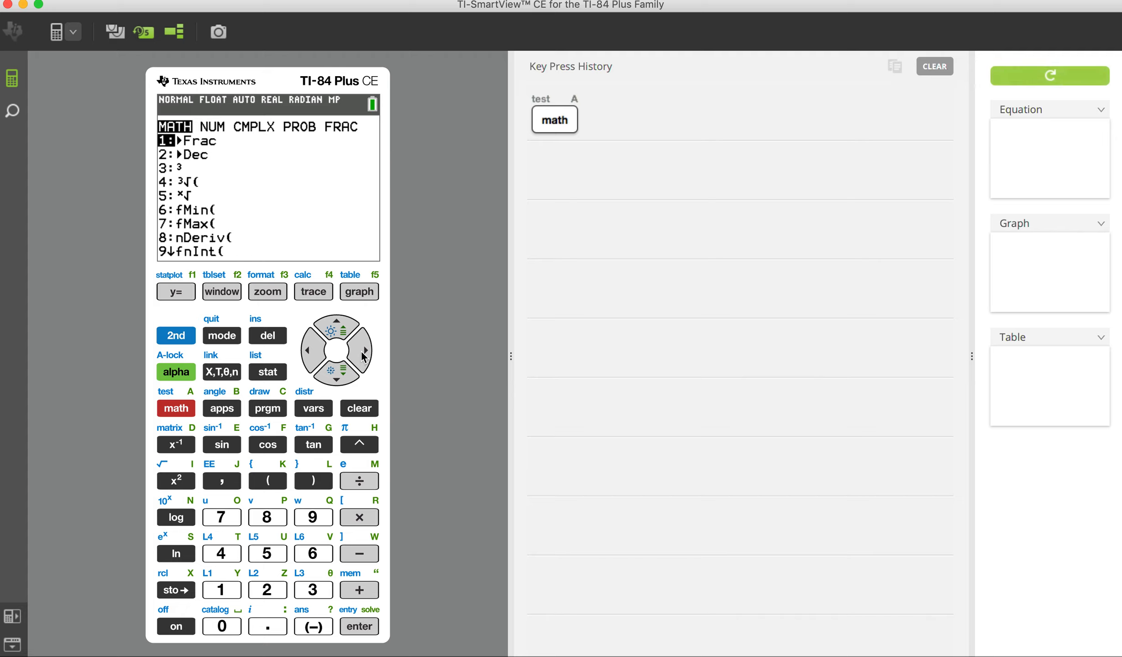
pyautogui.click(365, 350)
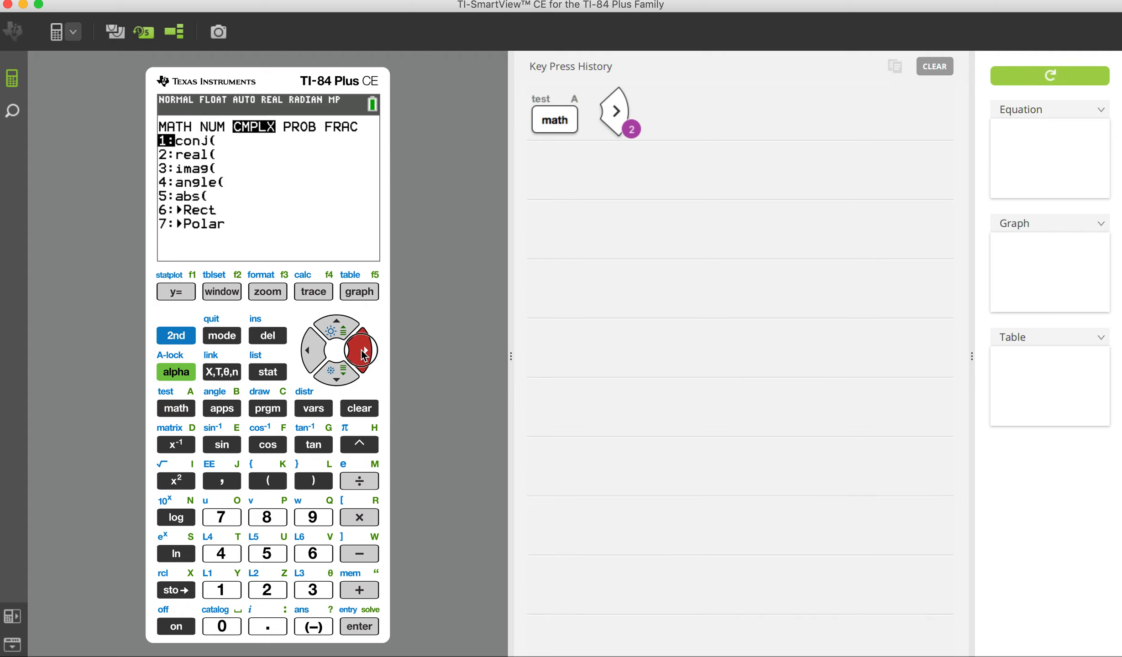
pyautogui.click(363, 351)
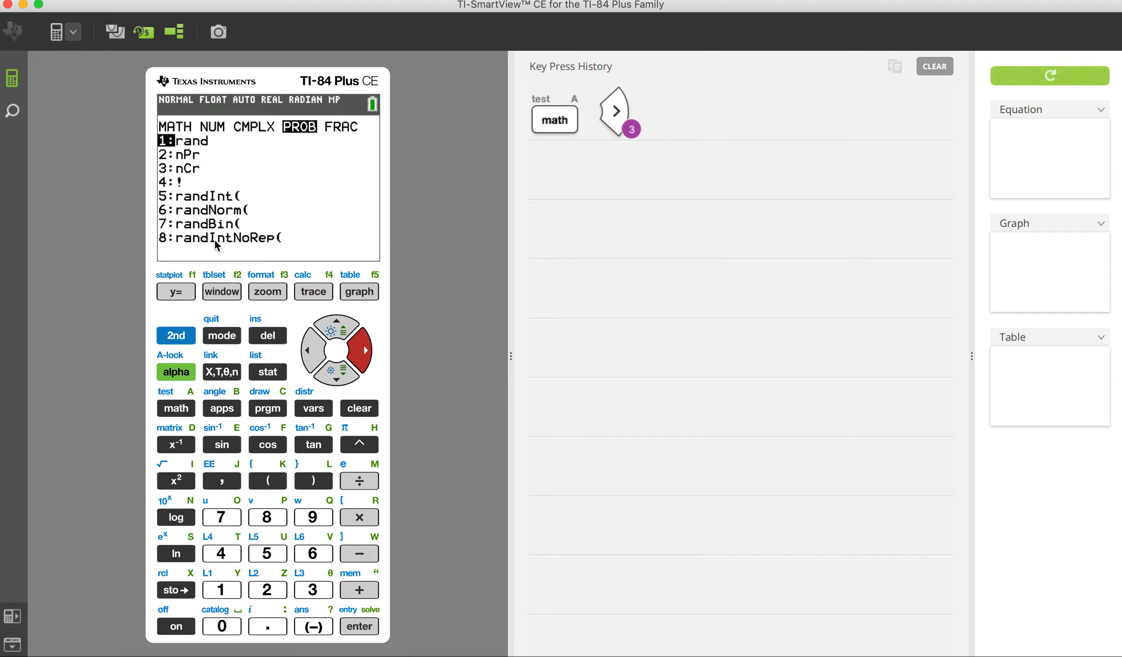
pyautogui.moveTo(207, 208)
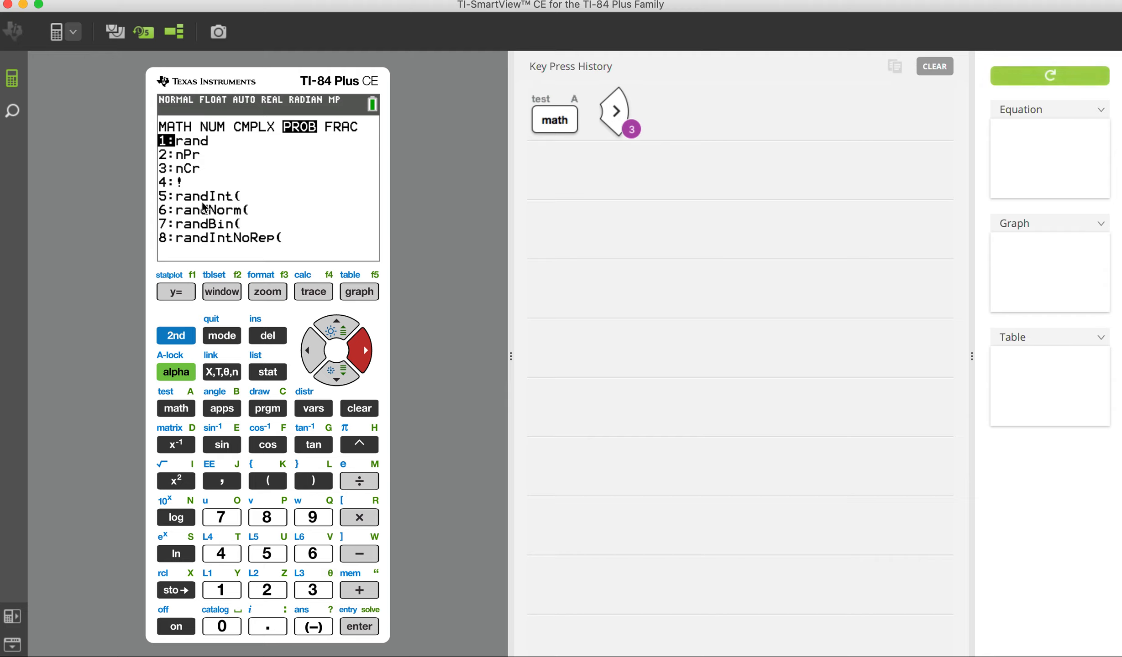
pyautogui.moveTo(202, 210)
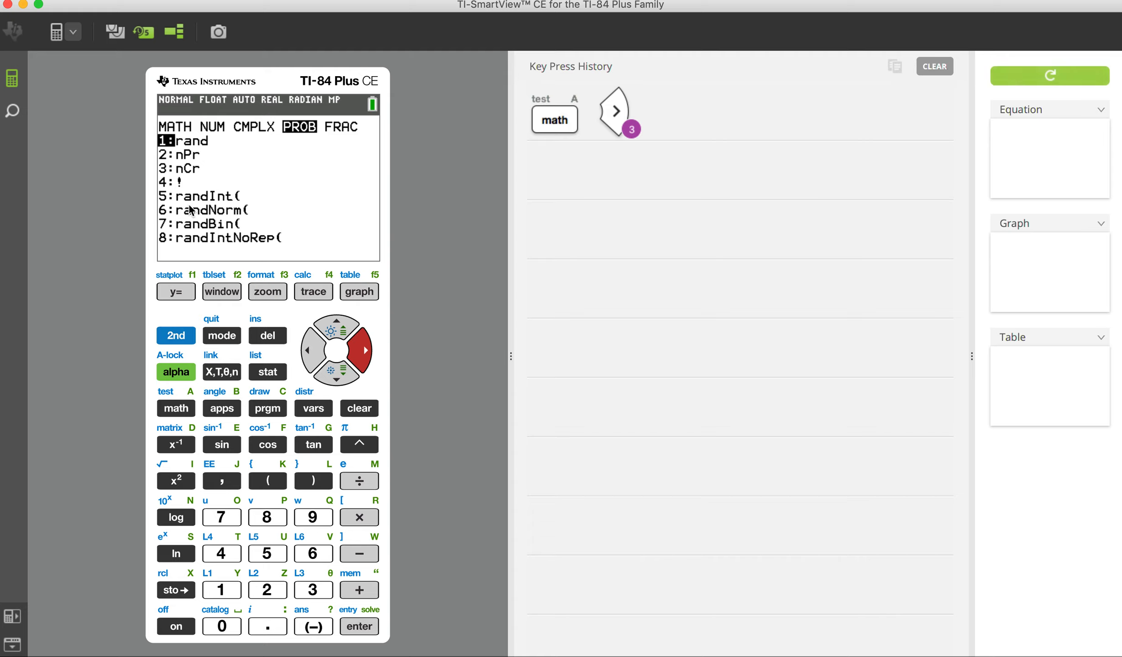
pyautogui.moveTo(227, 203)
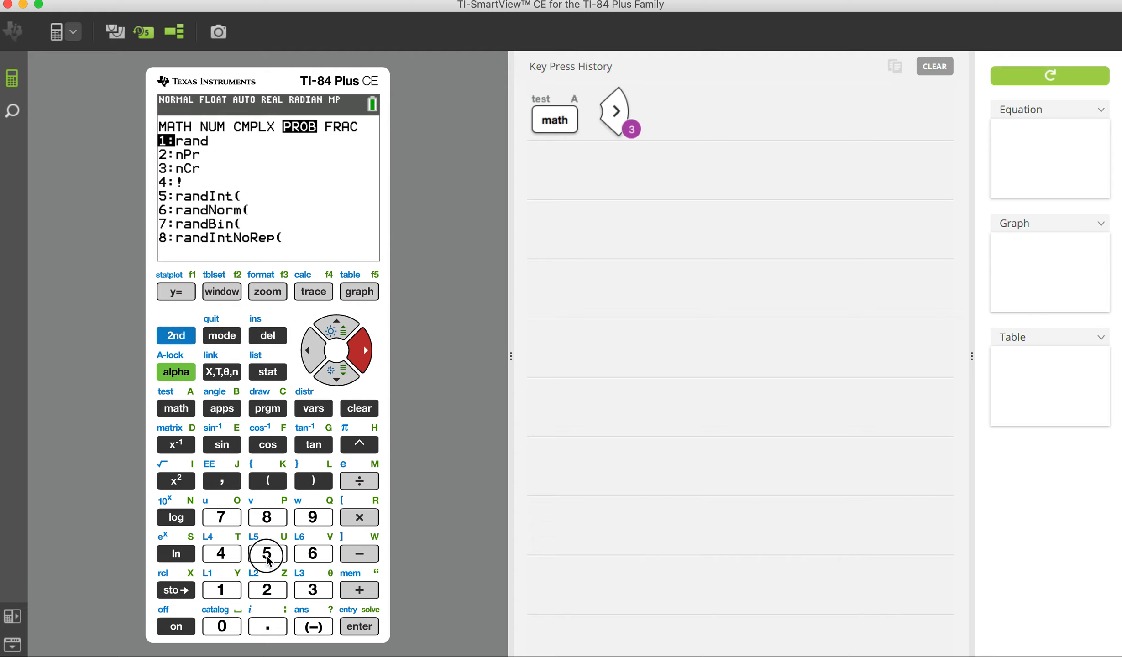
# Choose randInt( and fill its wizard with lower 1, upper 12 and n 3
pyautogui.click(266, 553)
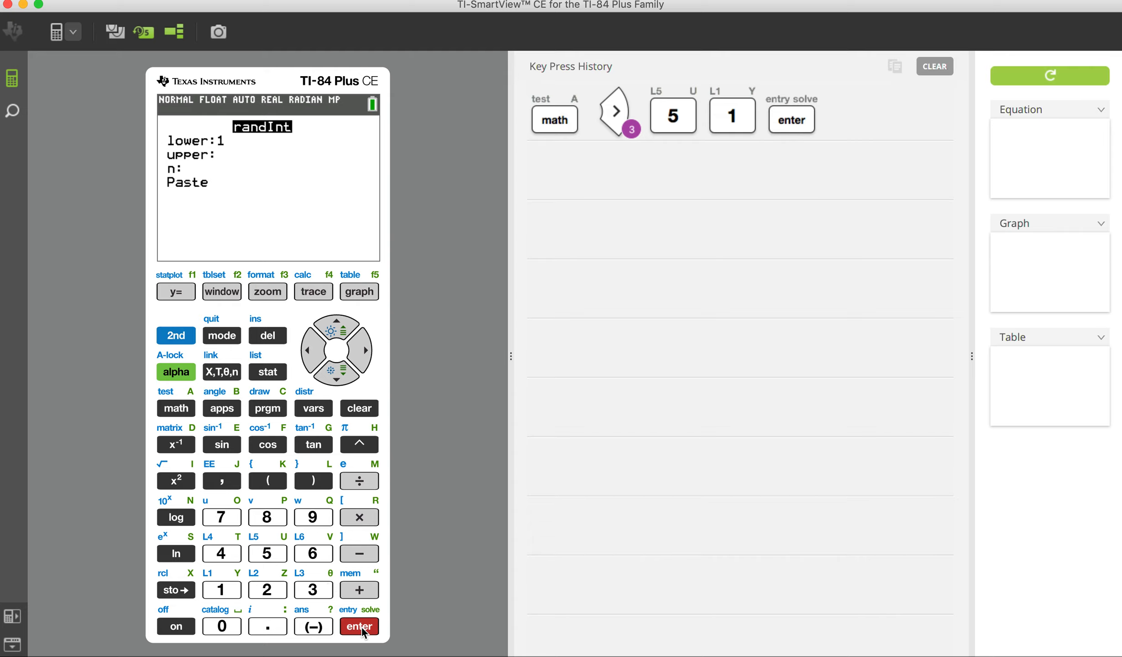
pyautogui.click(267, 590)
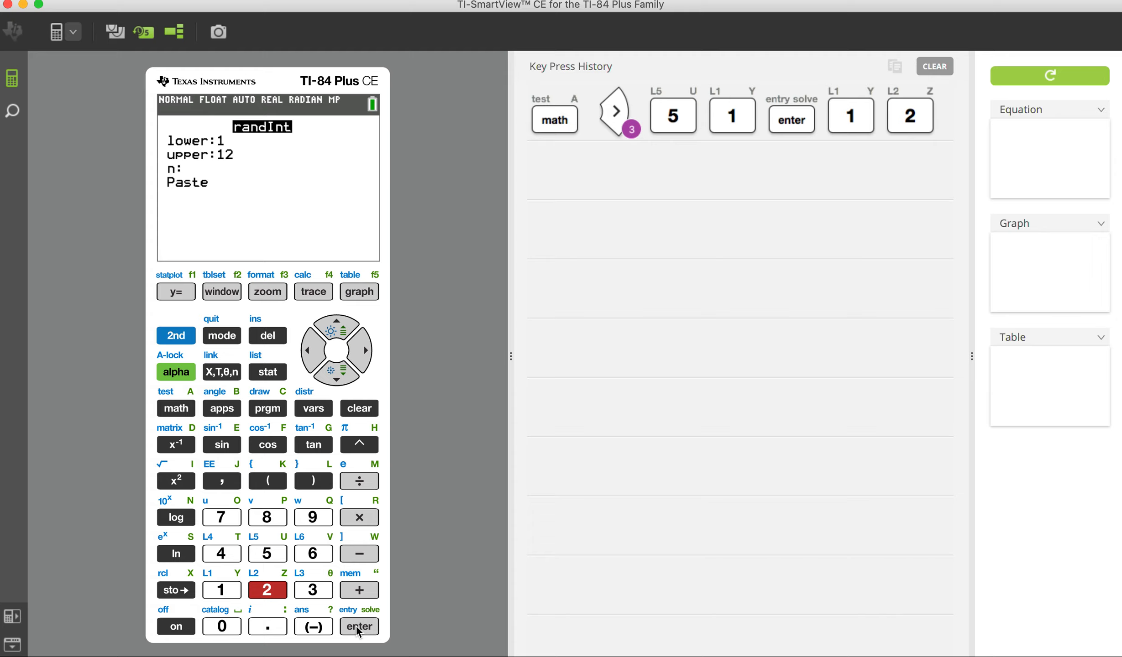
pyautogui.click(359, 627)
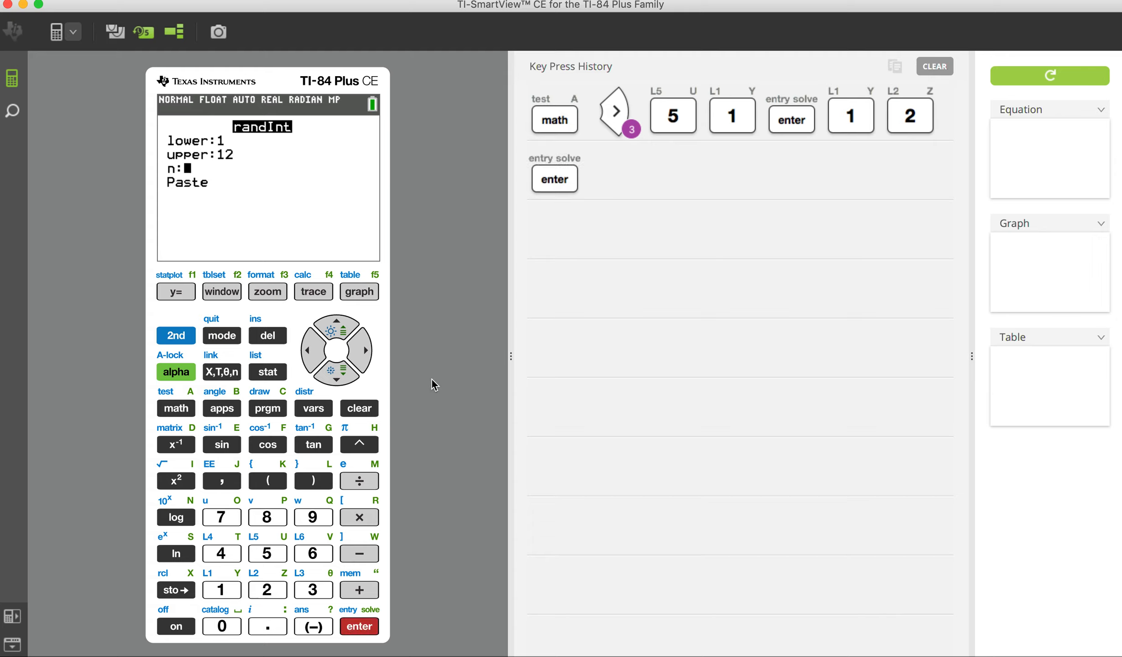
pyautogui.click(313, 590)
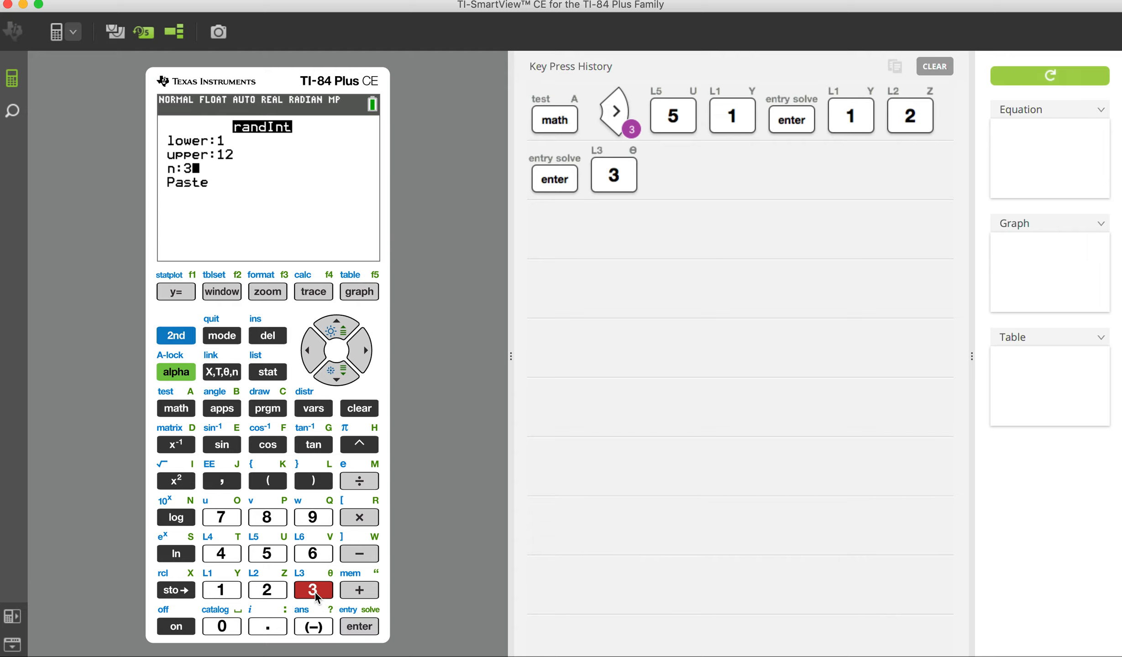
pyautogui.click(359, 626)
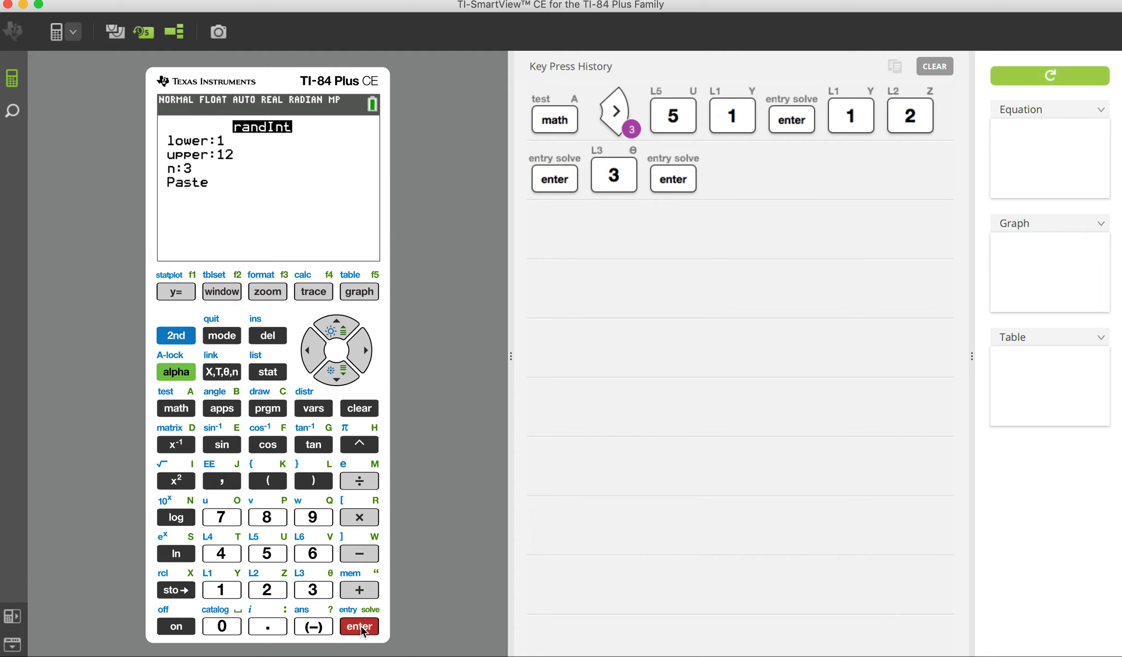
pyautogui.click(359, 626)
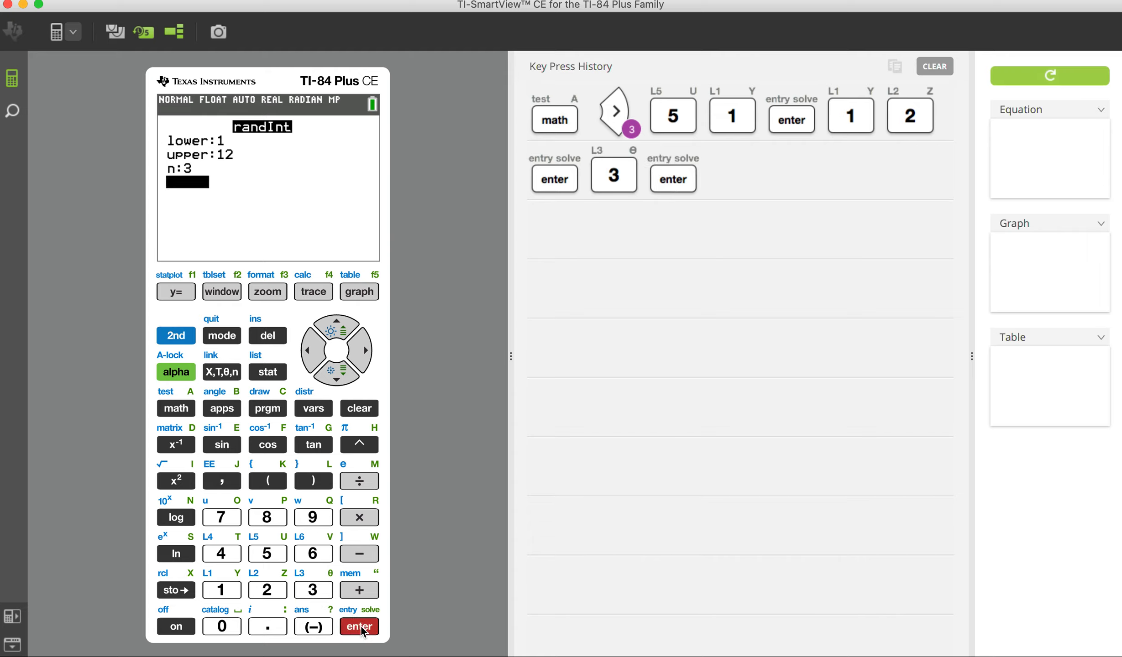
# Paste randInt(1,12,3) and run it three times, getting {12 11 2}, {7 5 9}, {1 5 12}
pyautogui.click(359, 628)
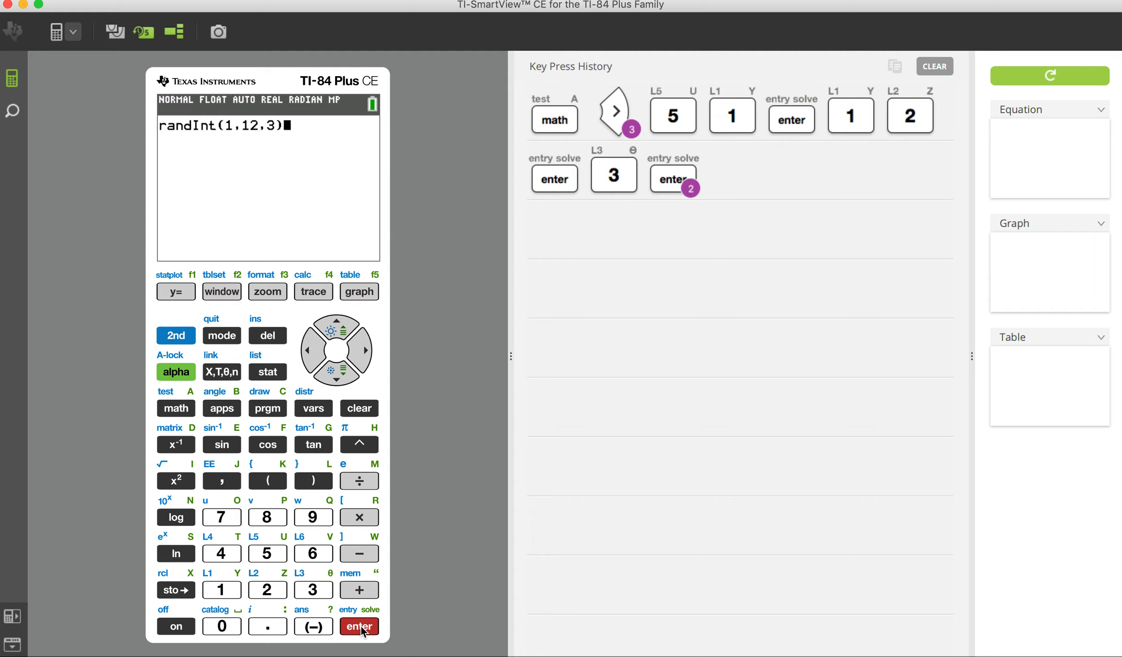
pyautogui.click(359, 627)
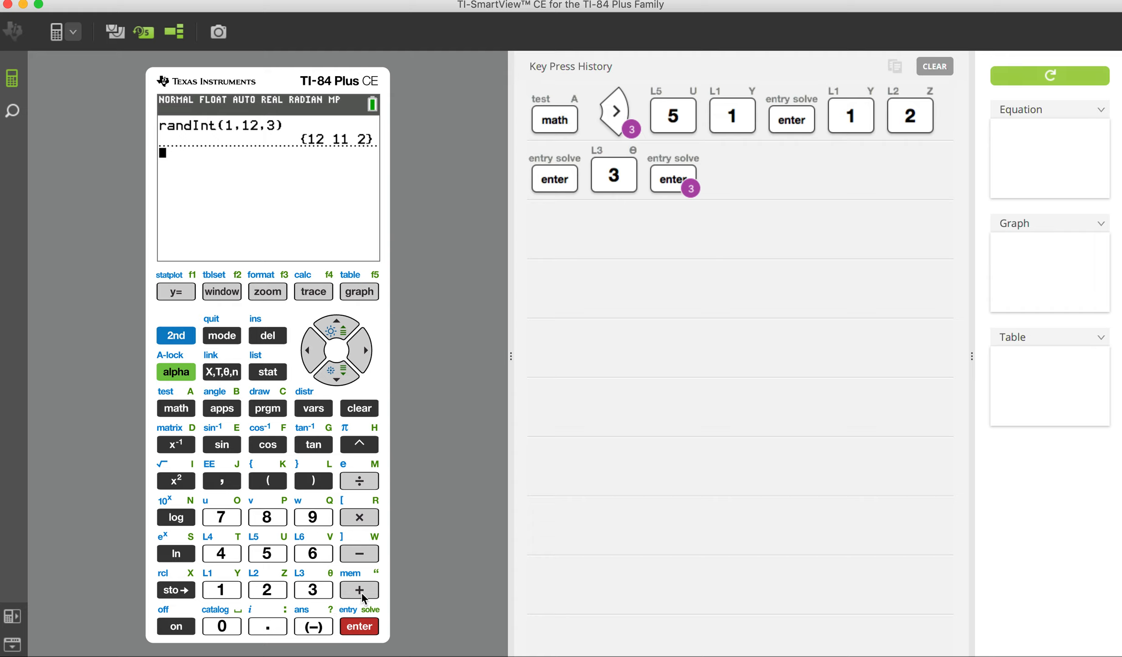
pyautogui.click(358, 626)
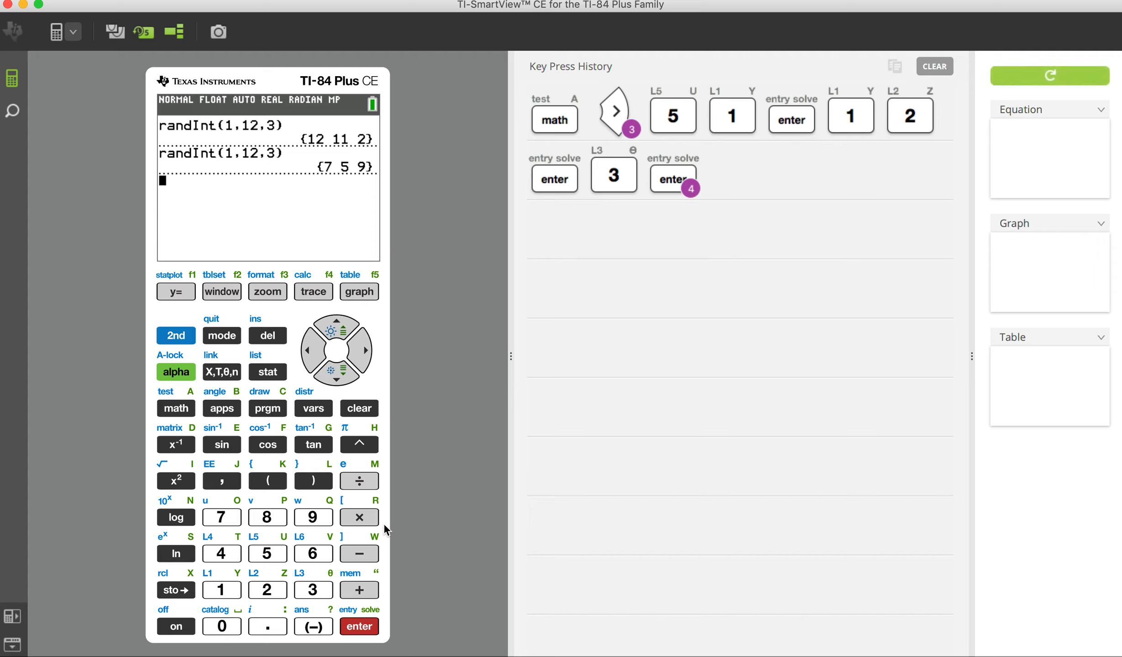
pyautogui.click(359, 627)
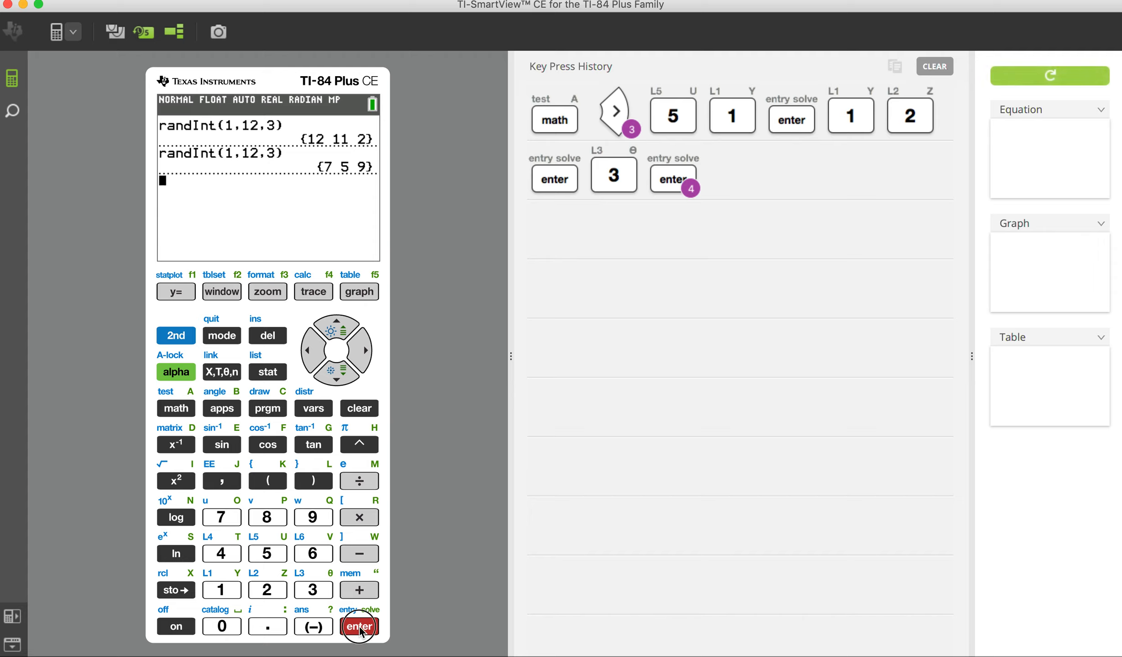
pyautogui.click(359, 626)
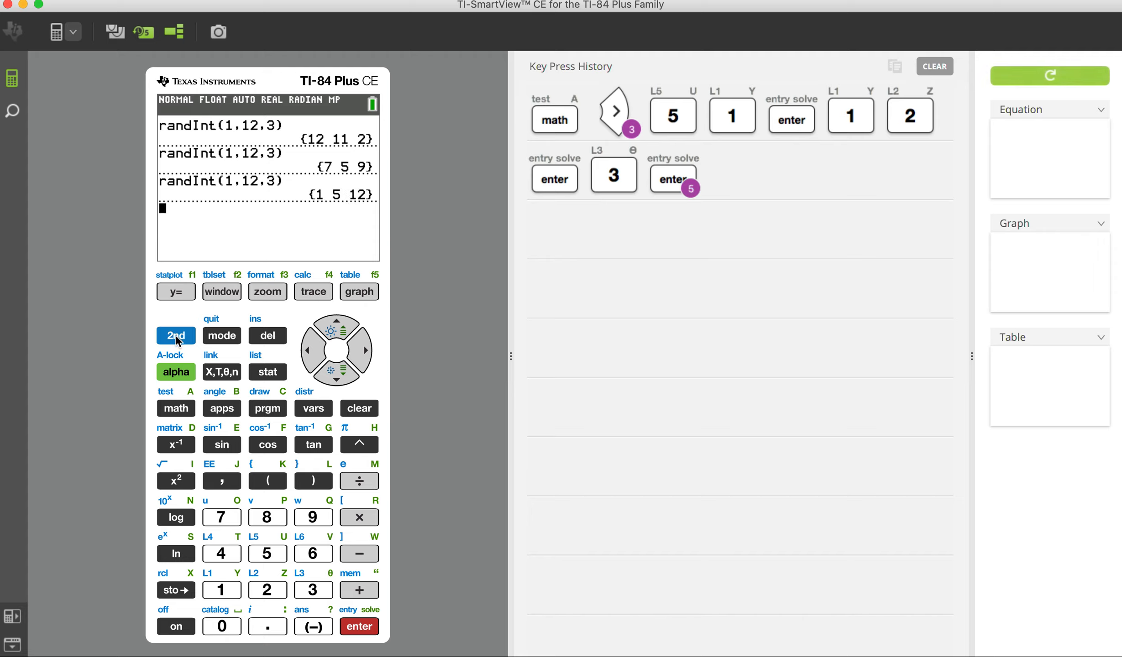
# Set up a second randInt with lower 5, upper 15 and n 10
pyautogui.click(175, 408)
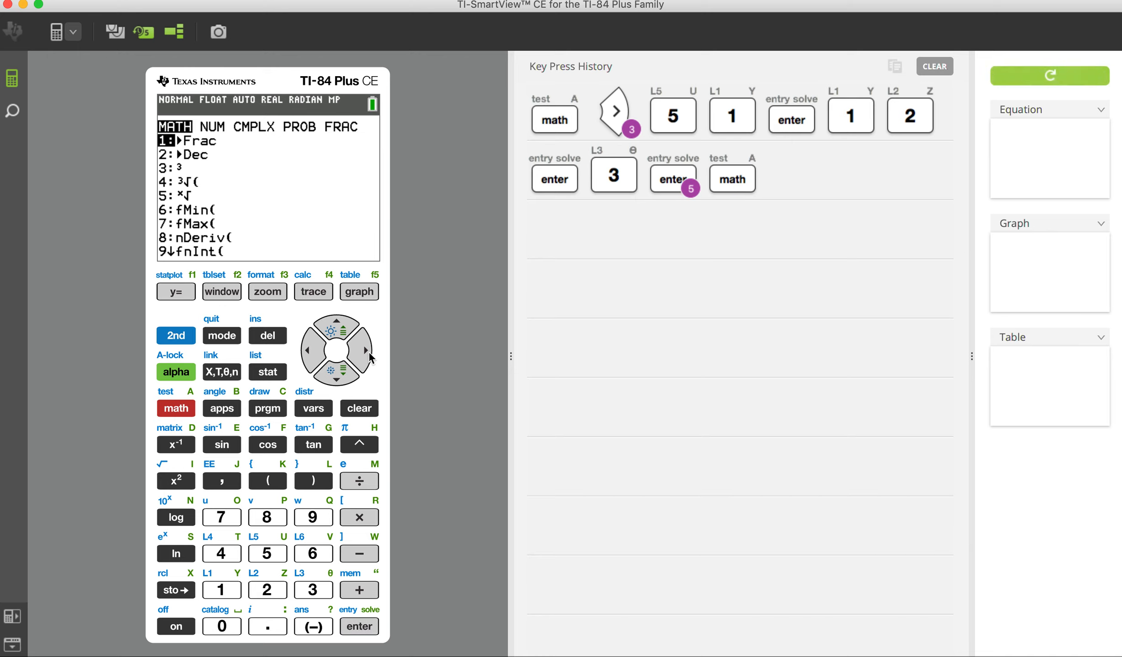
pyautogui.click(366, 350)
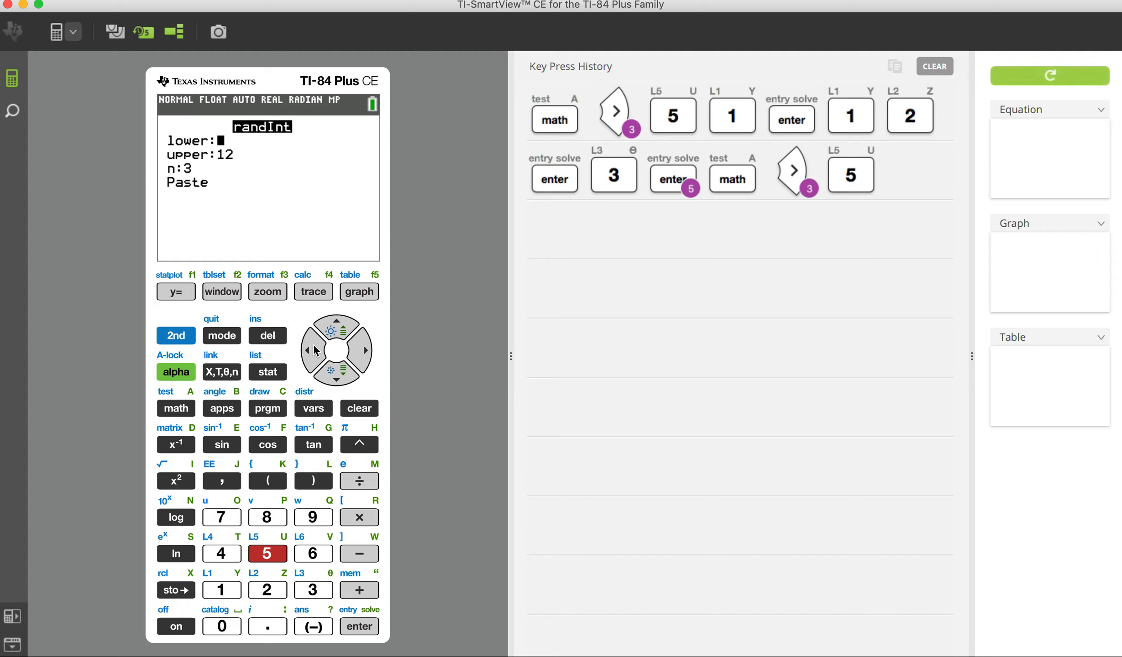
pyautogui.click(267, 553)
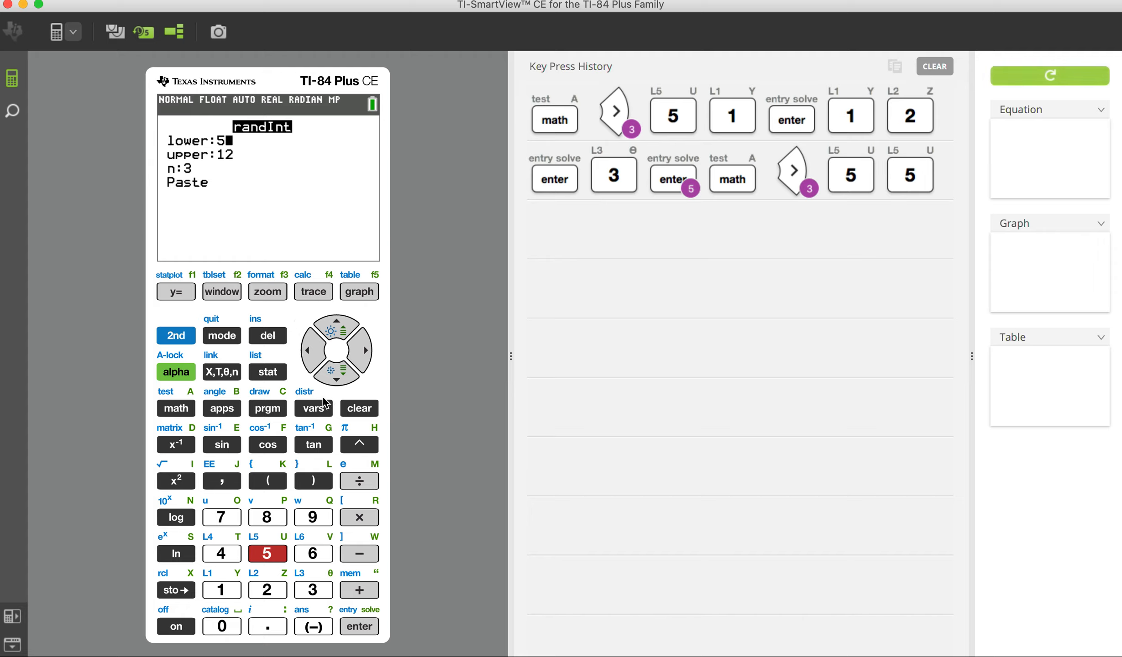
pyautogui.click(221, 553)
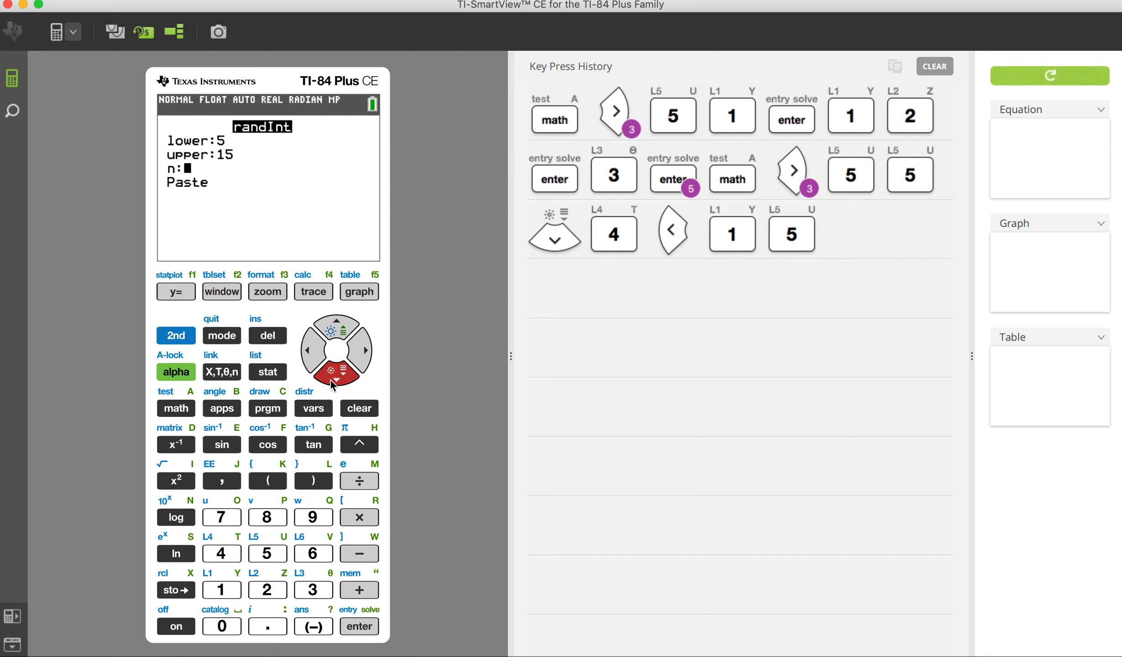
pyautogui.click(222, 626)
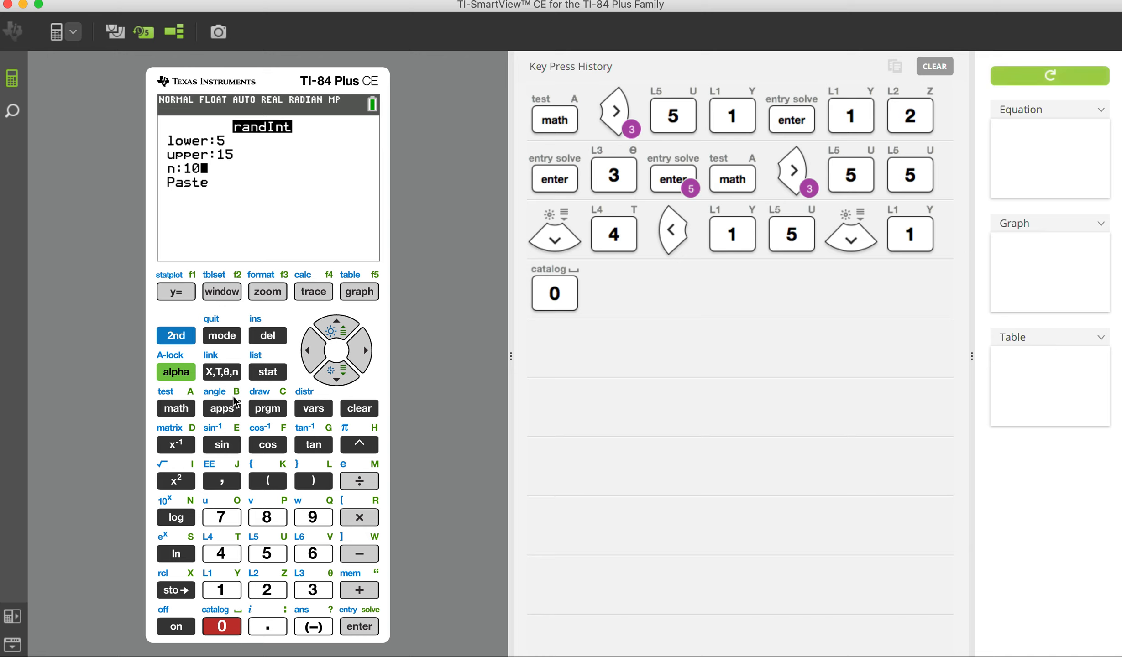
pyautogui.click(359, 626)
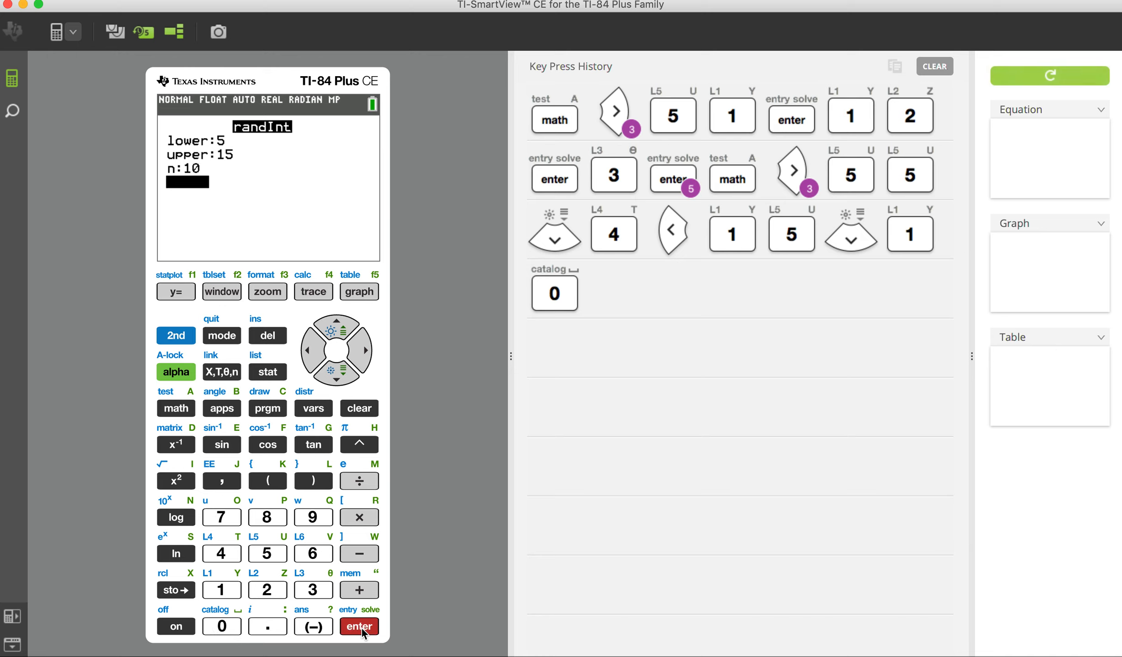
pyautogui.click(358, 626)
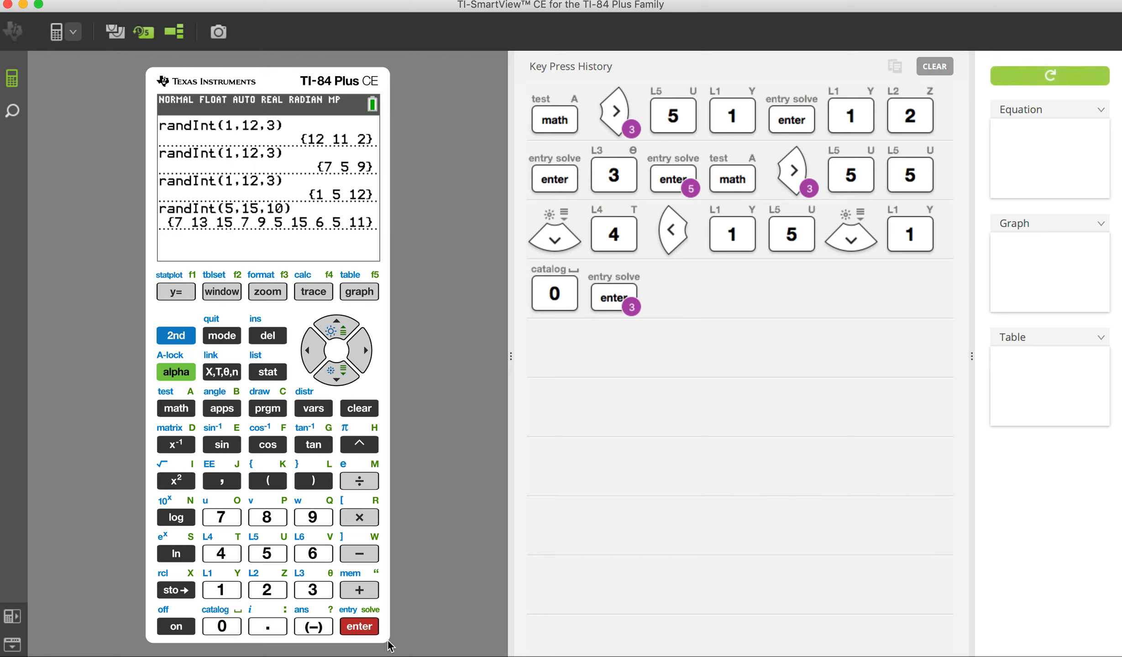
pyautogui.click(358, 626)
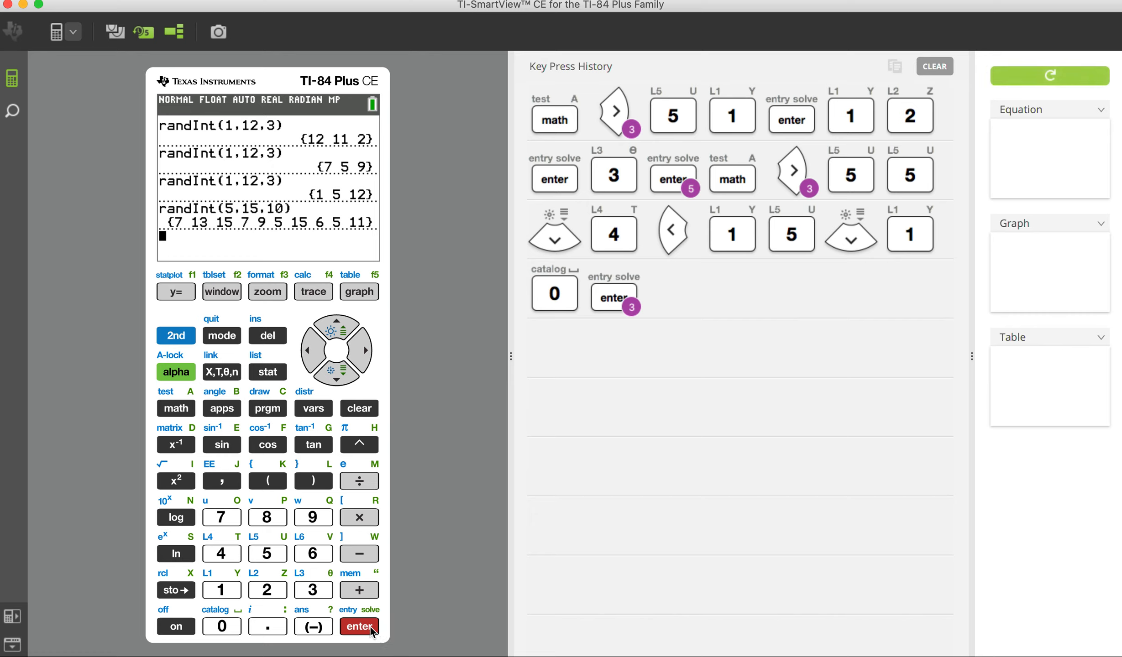